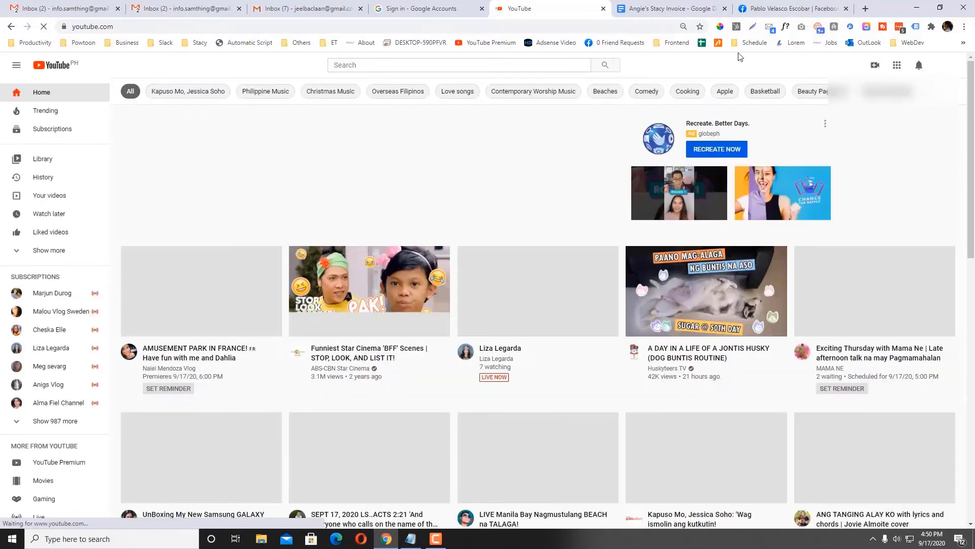
pyautogui.click(944, 64)
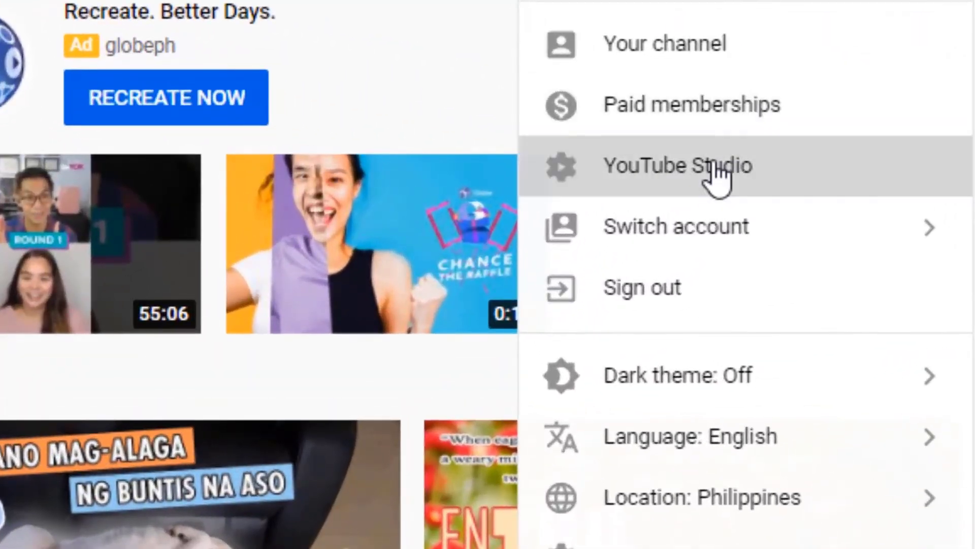
pyautogui.click(679, 166)
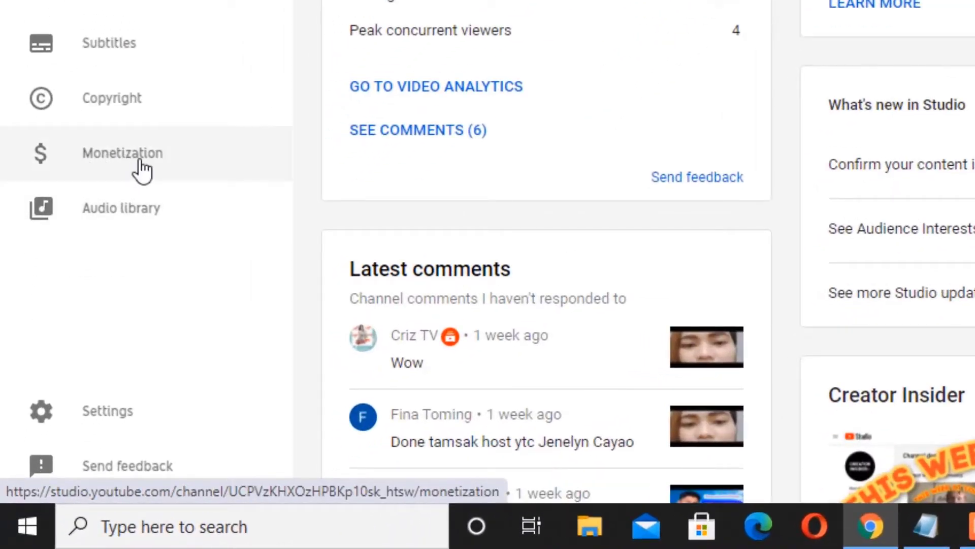
pyautogui.click(122, 152)
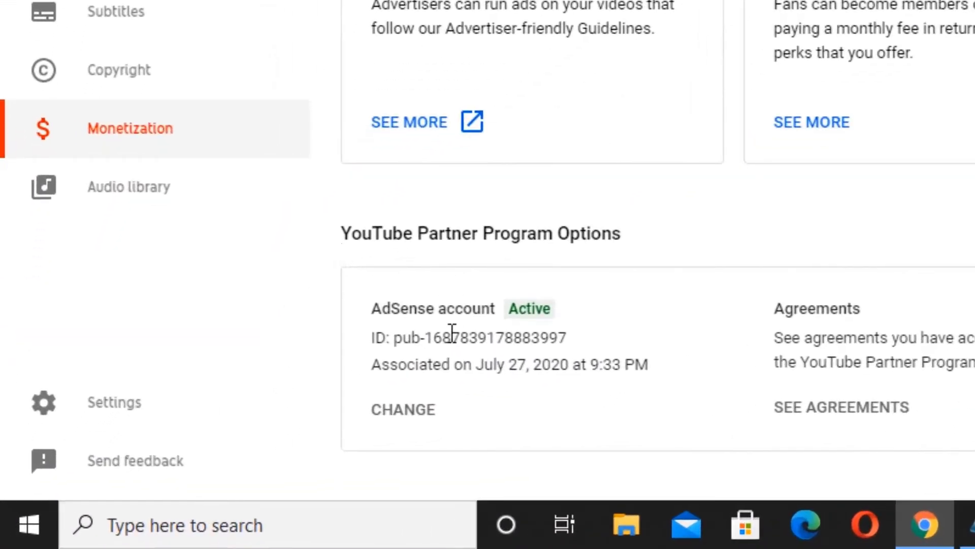
pyautogui.moveTo(476, 431)
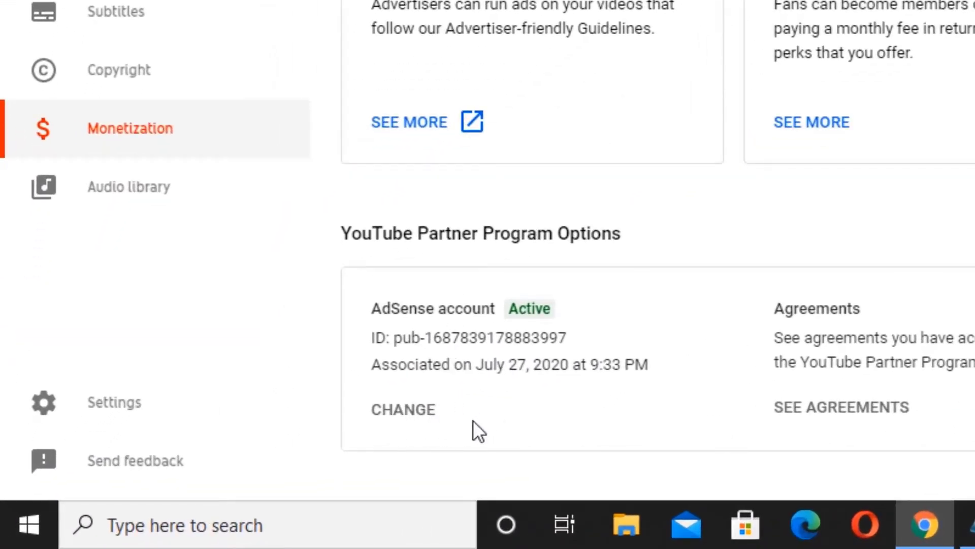
pyautogui.click(402, 408)
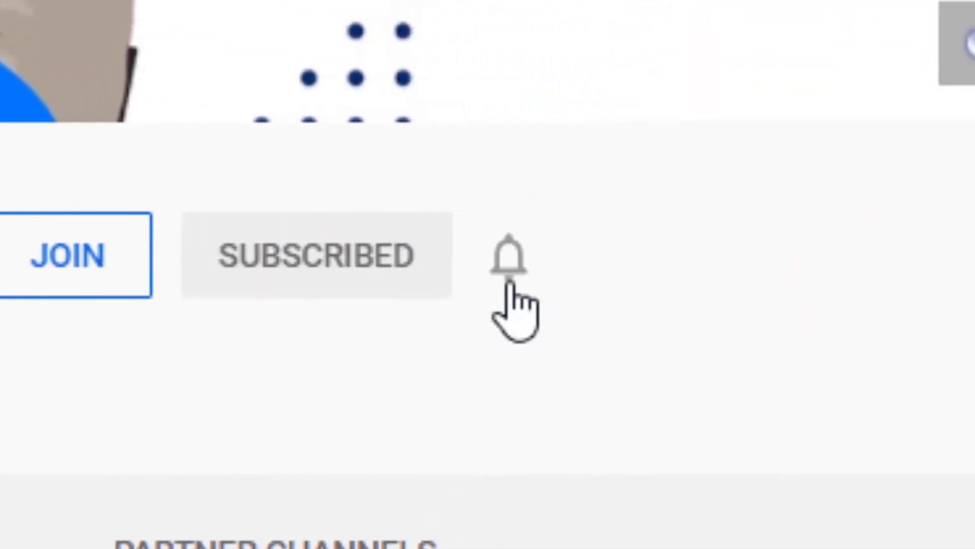
pyautogui.click(507, 255)
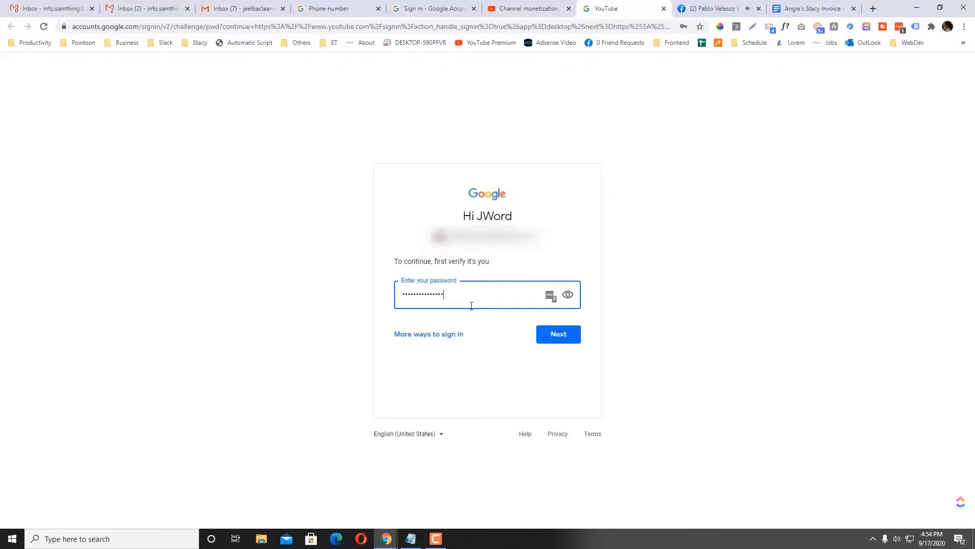
# Step: Enter the Google account password to verify identity
pyautogui.click(557, 335)
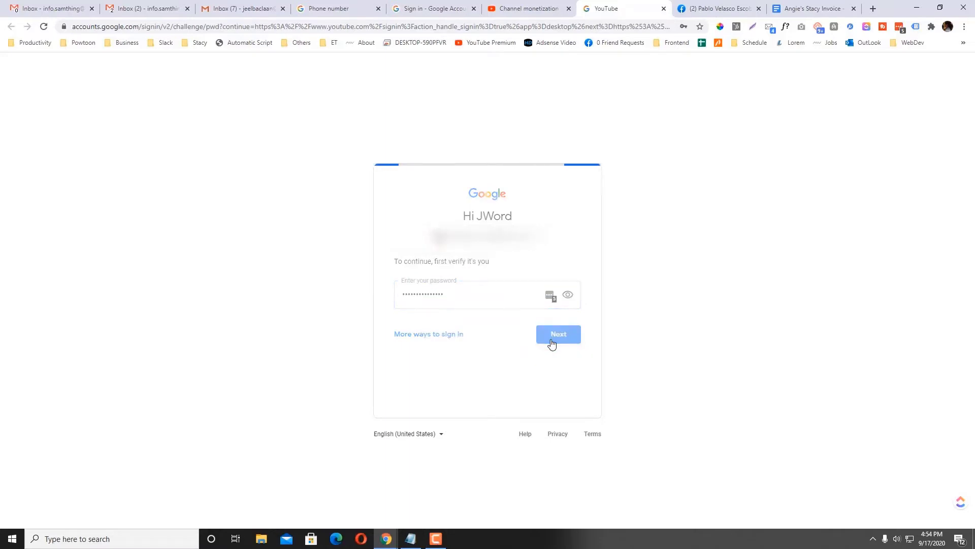
pyautogui.click(557, 334)
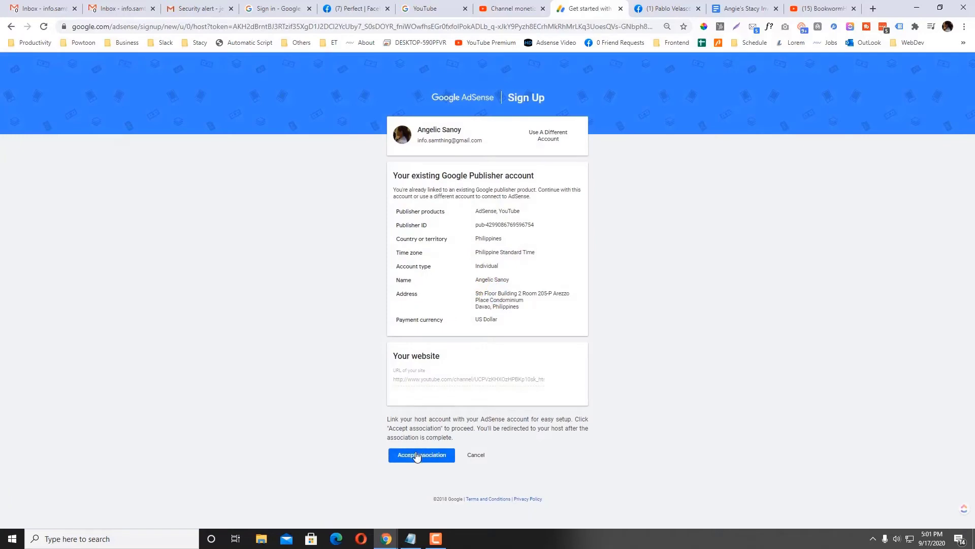
pyautogui.click(421, 454)
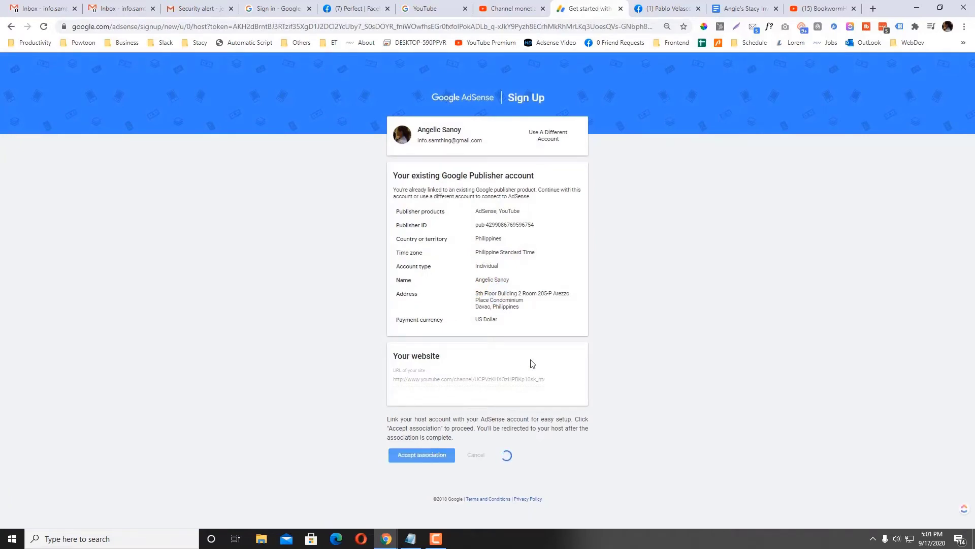
pyautogui.click(421, 454)
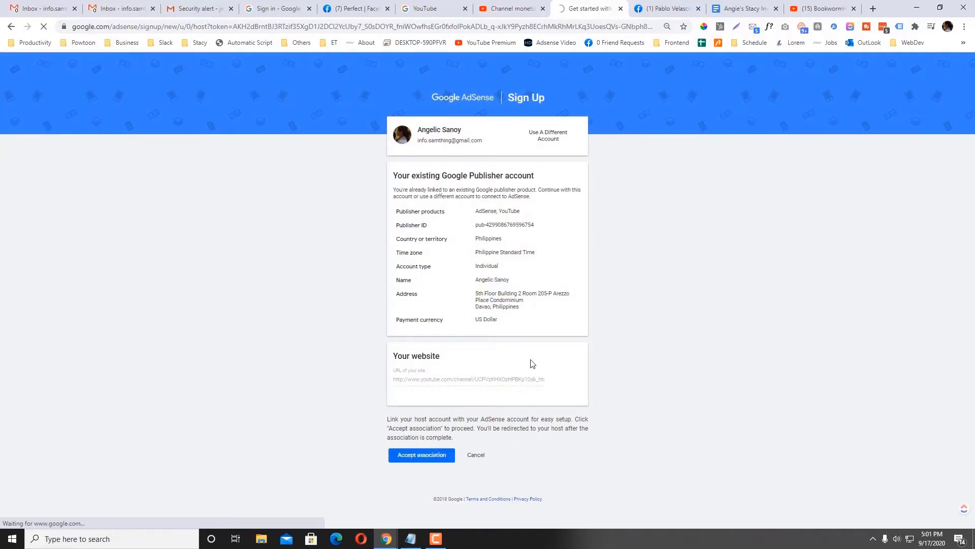
pyautogui.click(421, 455)
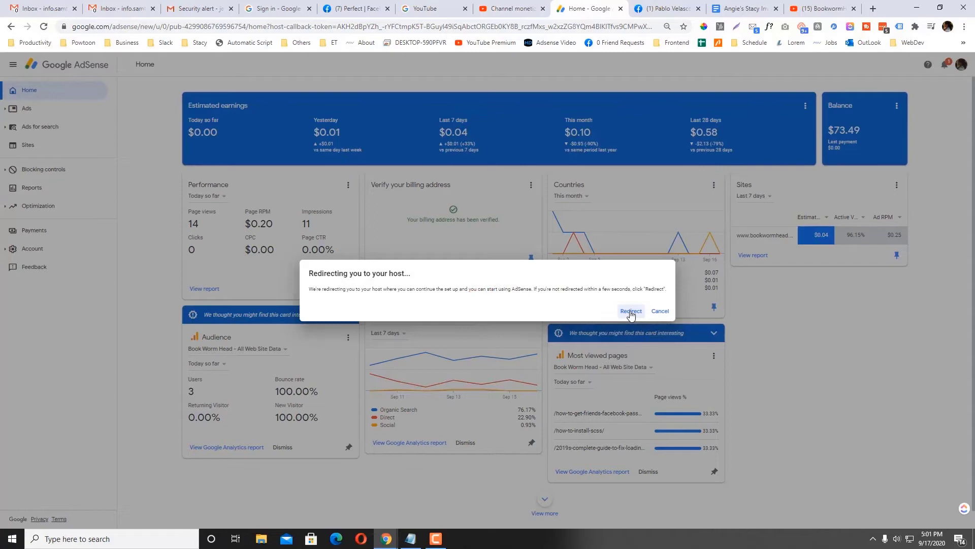
pyautogui.click(629, 311)
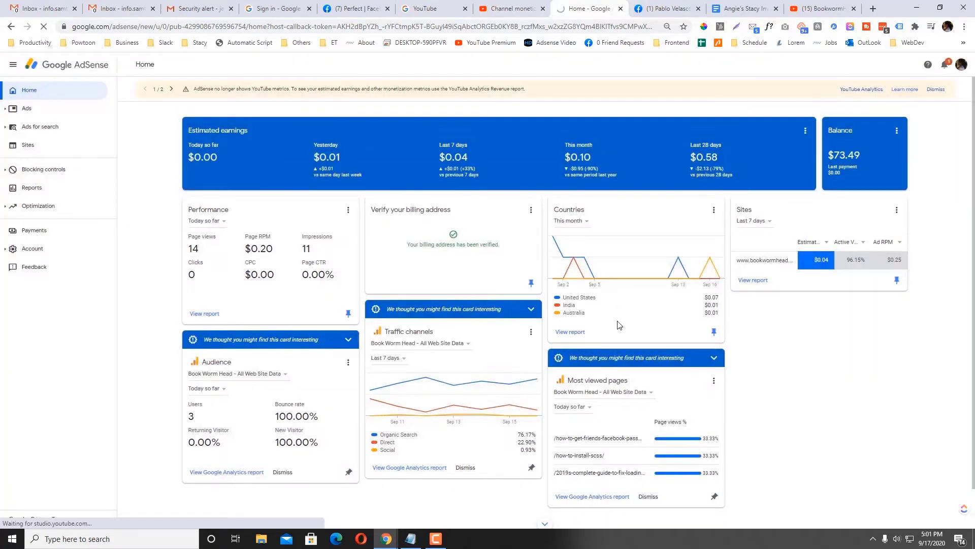
pyautogui.click(510, 9)
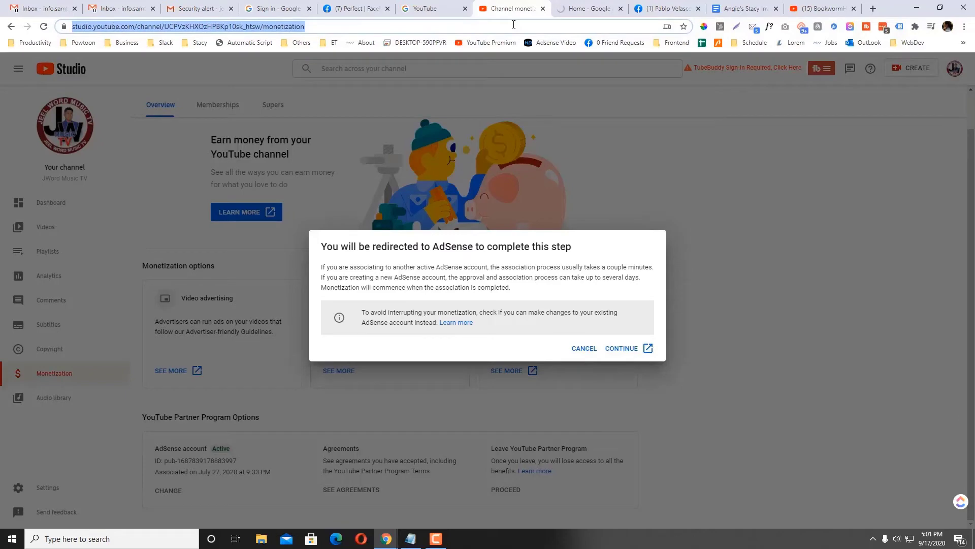
# Step: Follow the redirect-to-AdSense notice back to the AdSense home dashboard
pyautogui.click(620, 348)
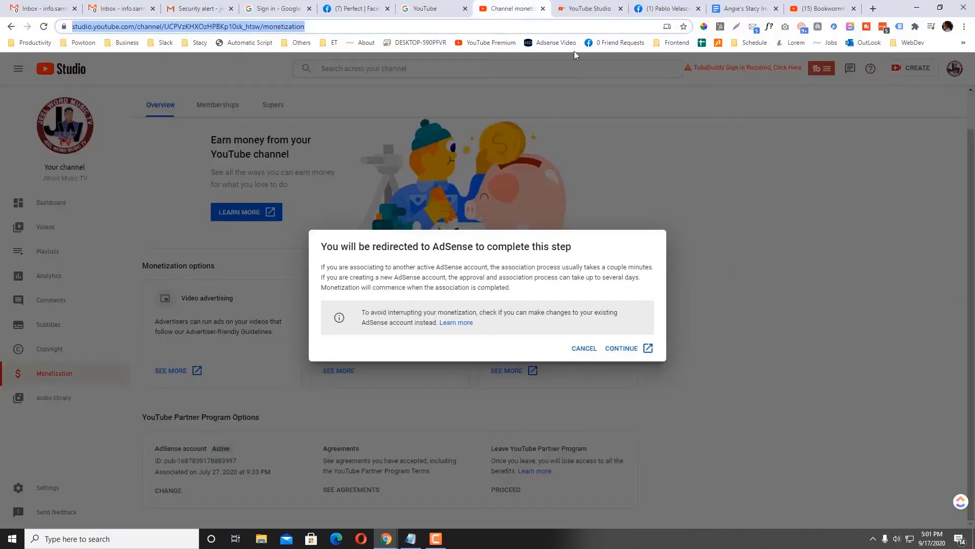
pyautogui.click(621, 348)
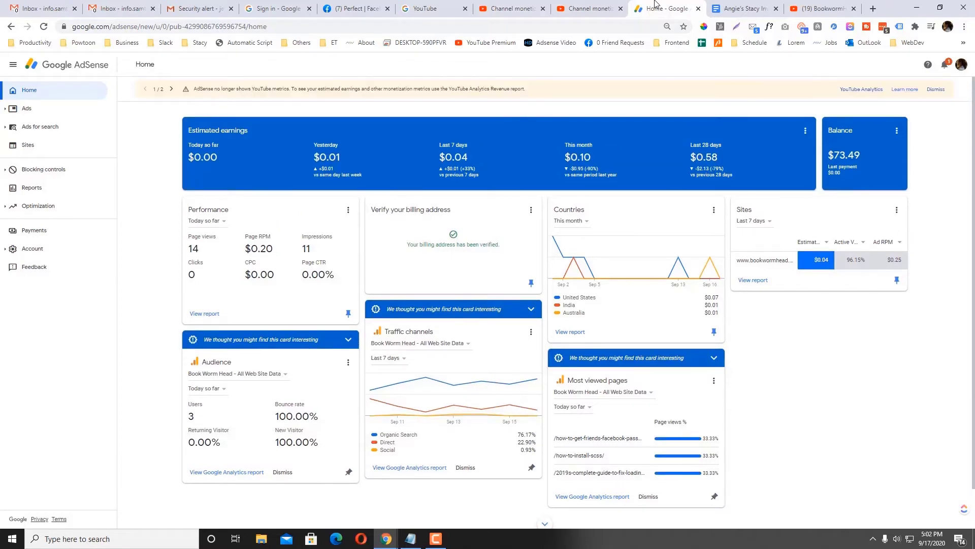
pyautogui.click(26, 108)
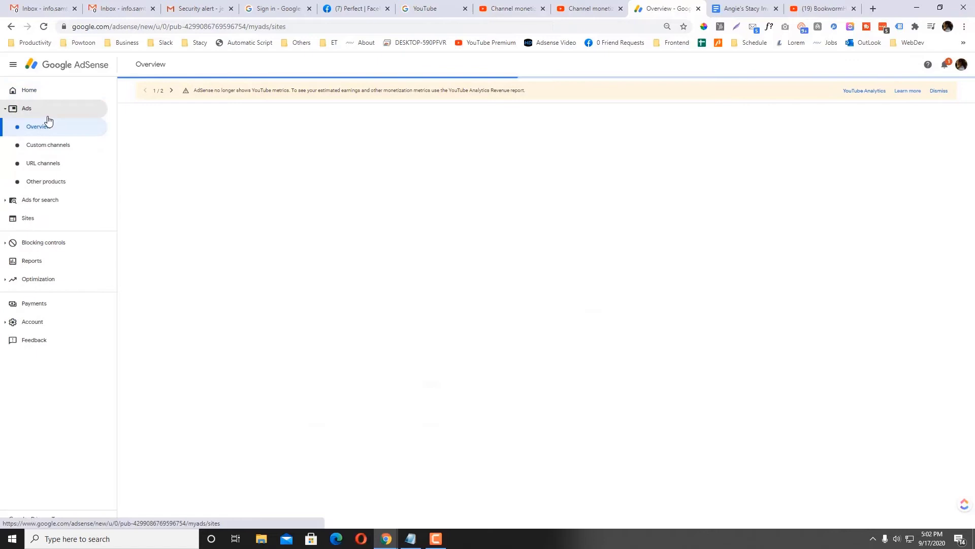
pyautogui.moveTo(29, 91)
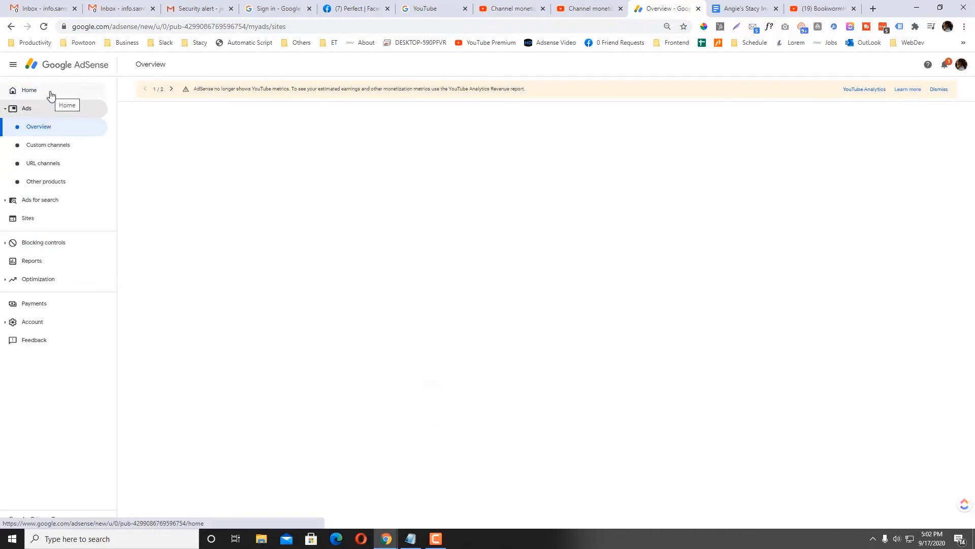
pyautogui.click(28, 90)
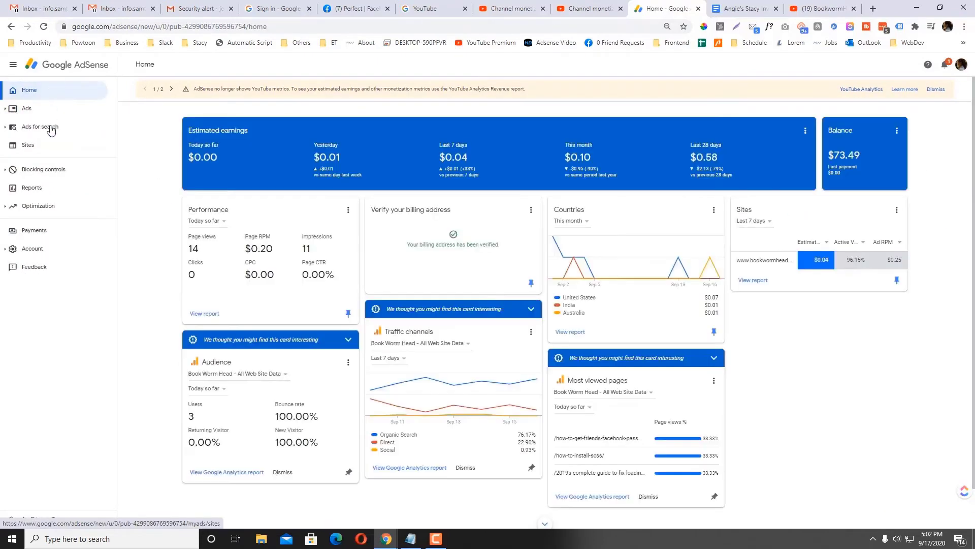
pyautogui.click(31, 248)
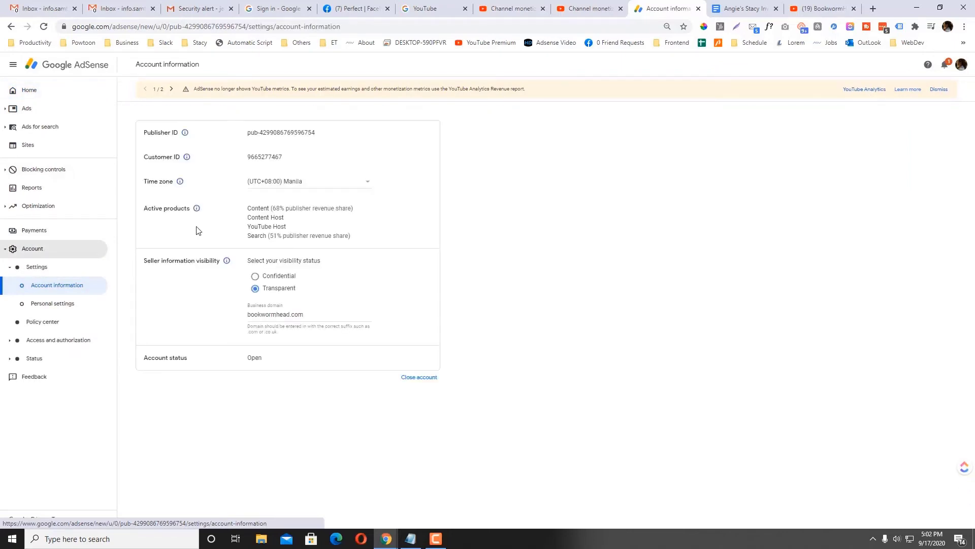
pyautogui.click(584, 8)
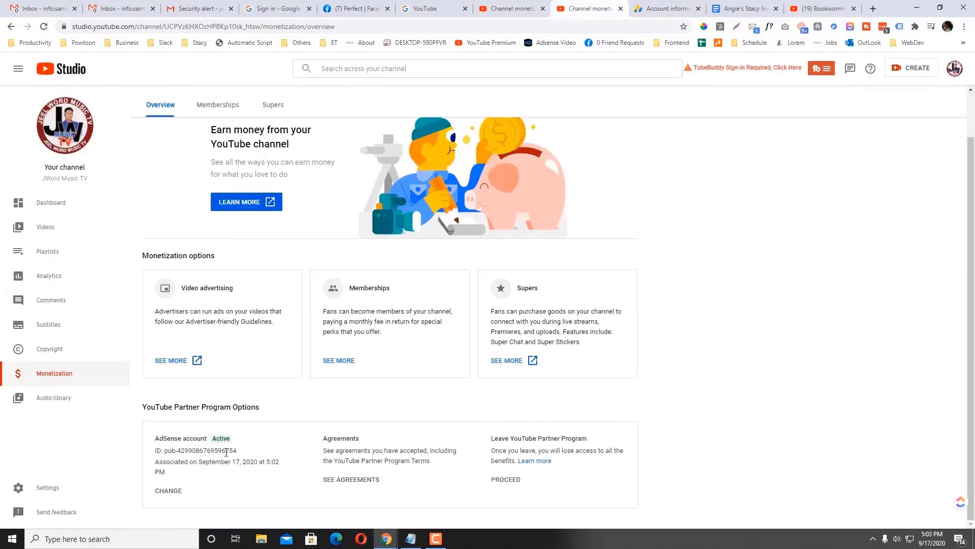
pyautogui.click(662, 8)
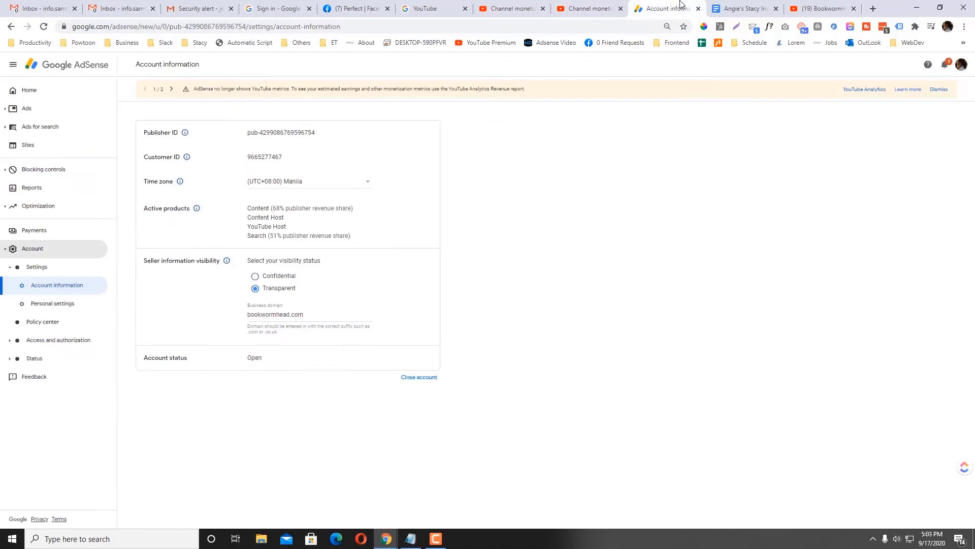
pyautogui.moveTo(314, 156)
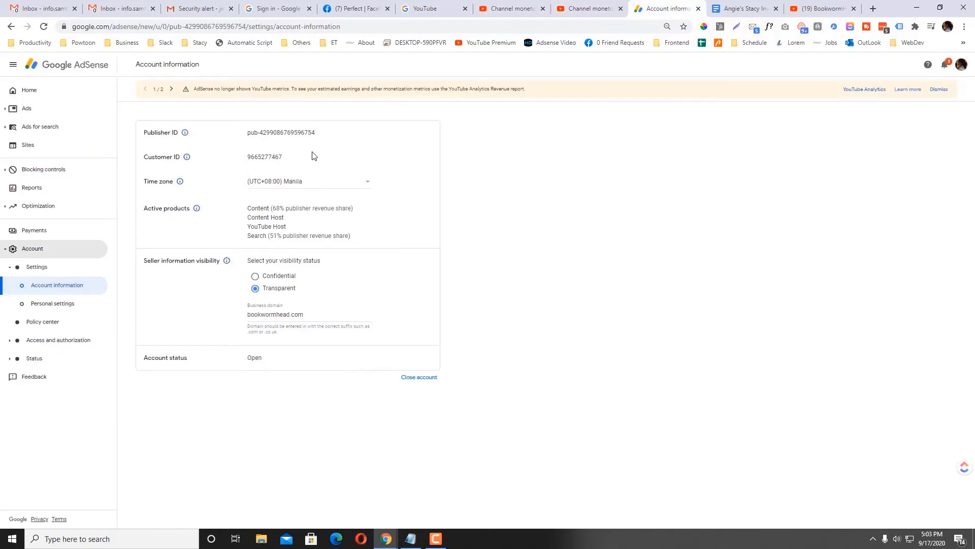
pyautogui.doubleClick(302, 133)
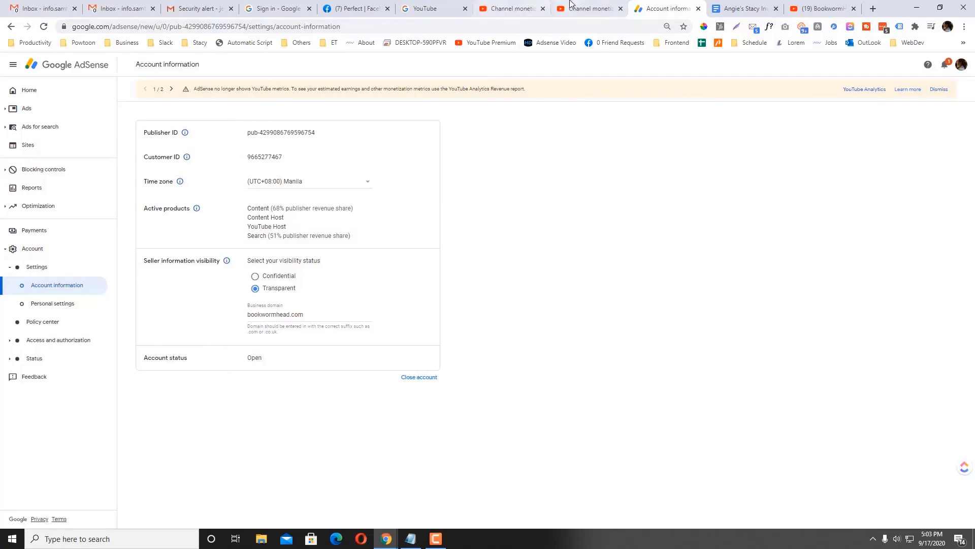
pyautogui.click(587, 8)
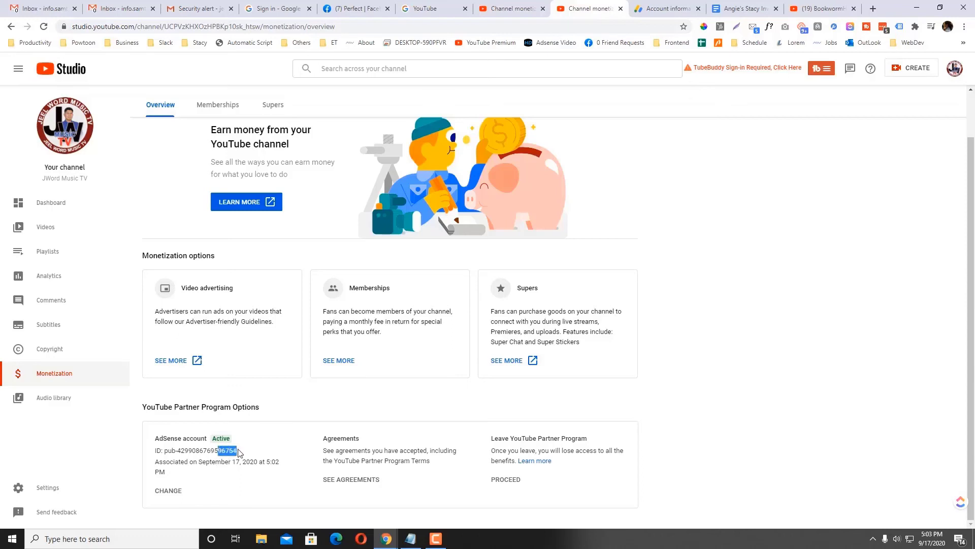
pyautogui.moveTo(296, 449)
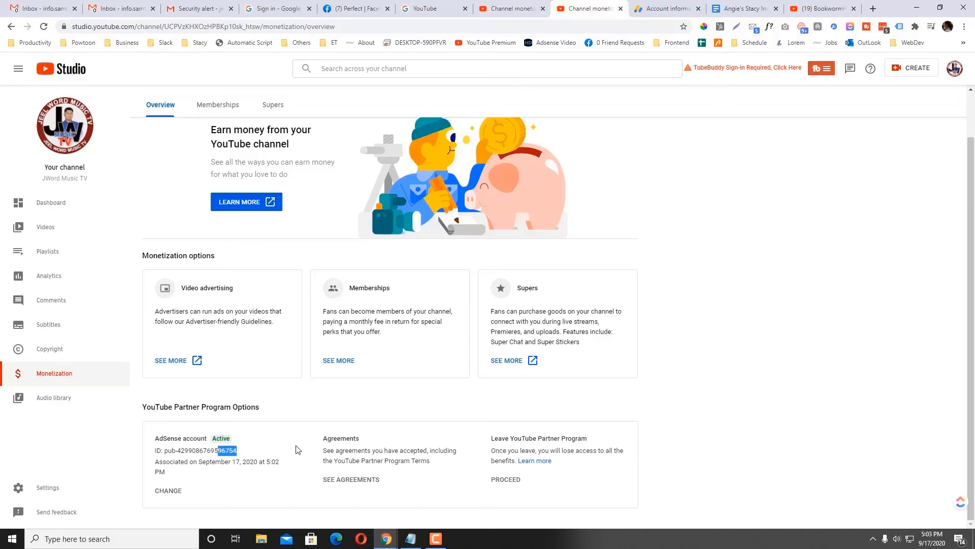
pyautogui.moveTo(236, 110)
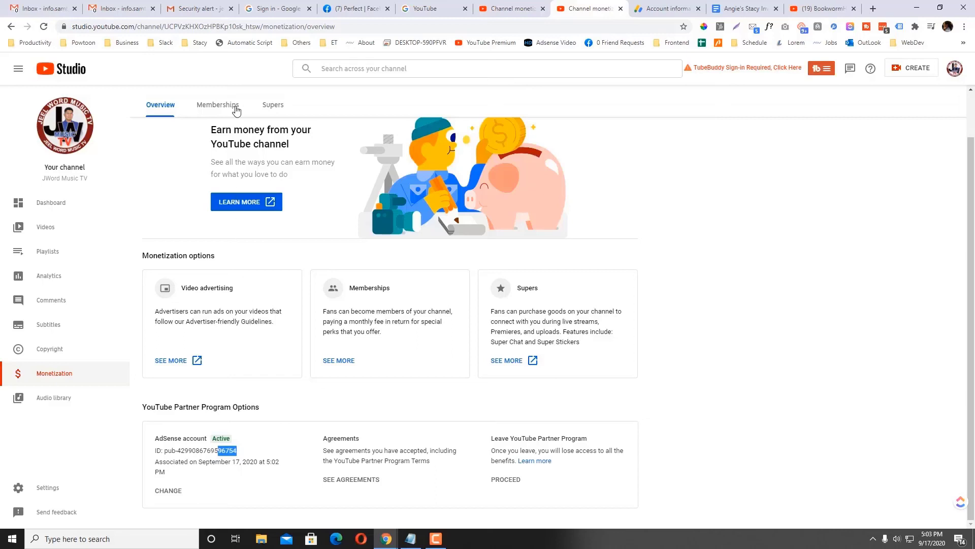
# Step: View the Memberships tab's members, revenue summary and membership offer levels
pyautogui.click(218, 105)
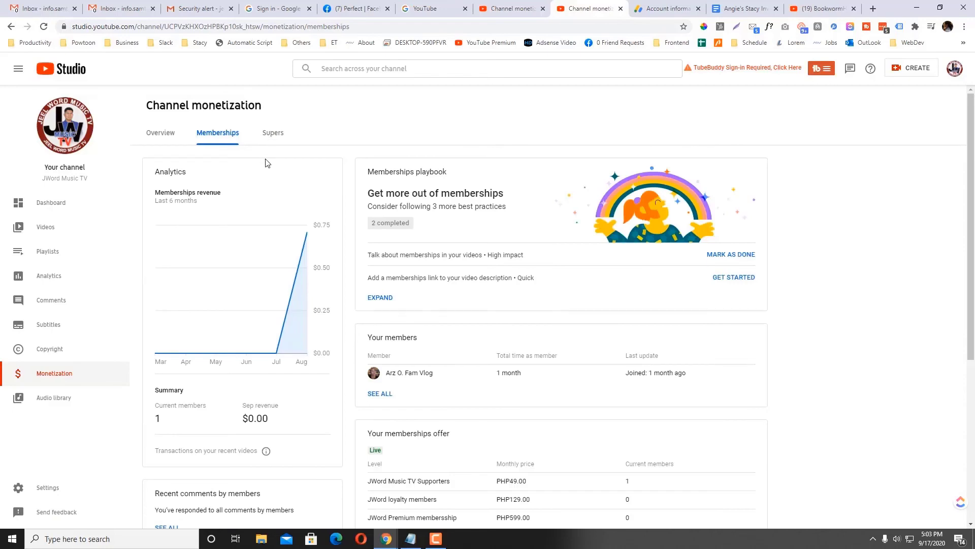
pyautogui.scroll(-3)
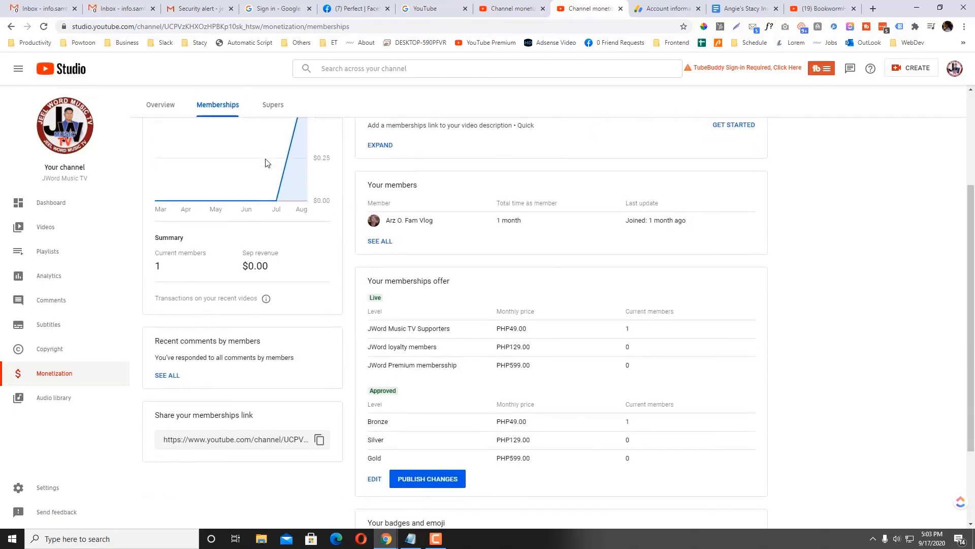